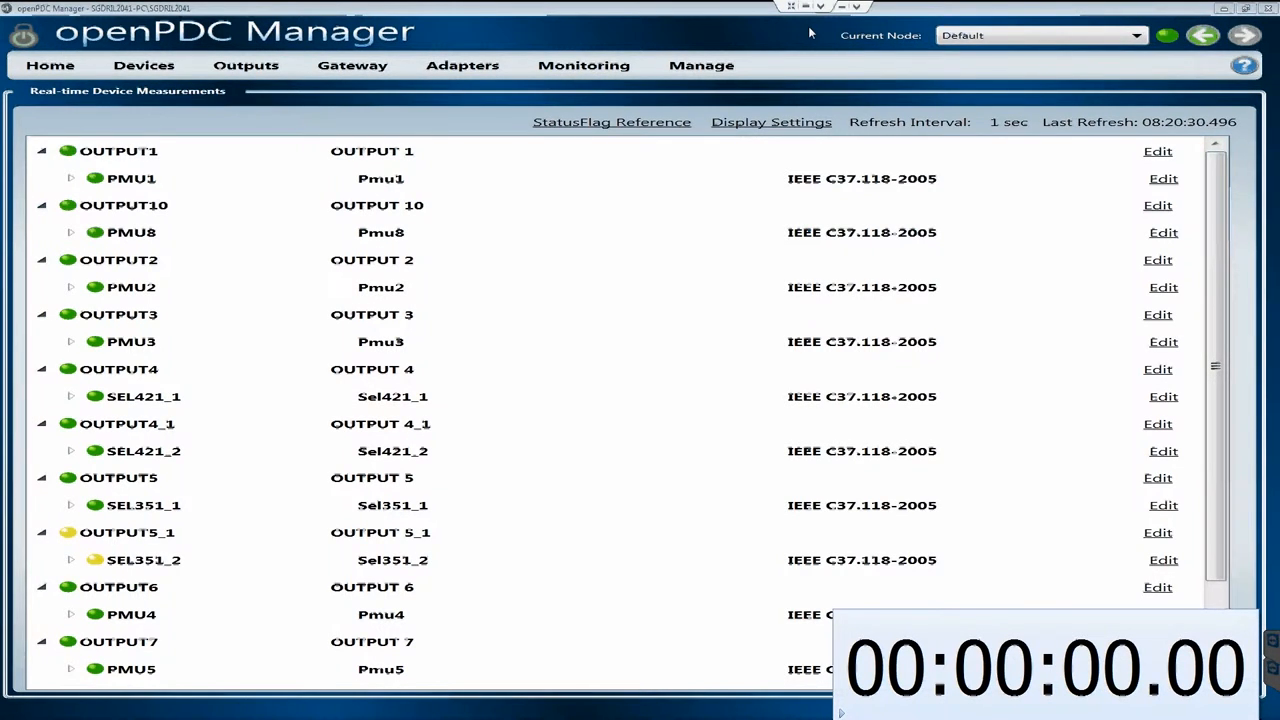
pyautogui.scroll(-3)
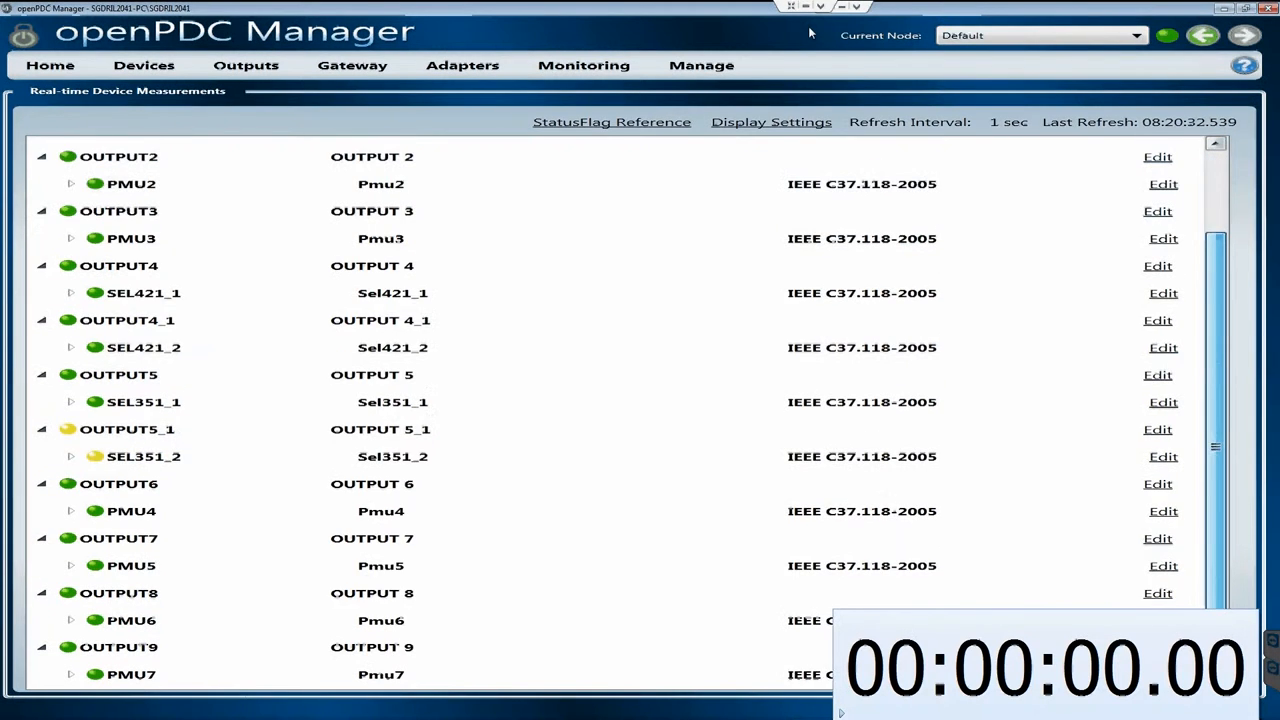